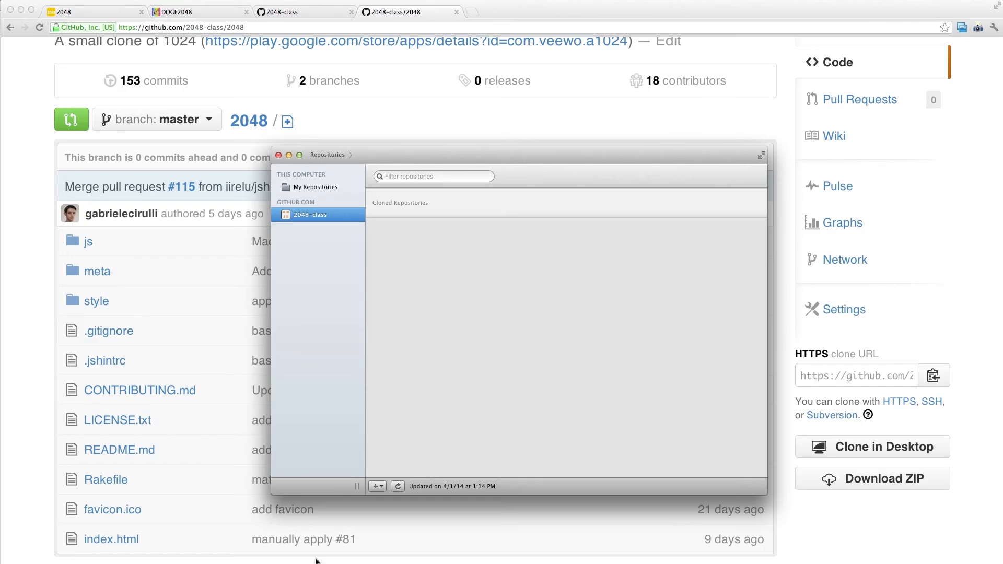
# Clone the 2048-class/2048 repository to this computer, keeping the folder name '2048'
pyautogui.click(397, 486)
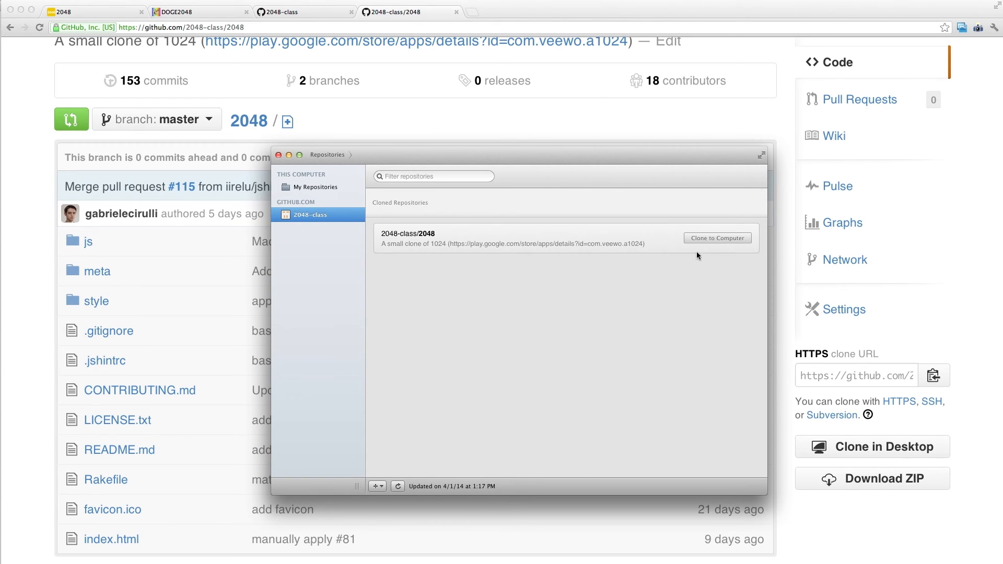
pyautogui.click(717, 238)
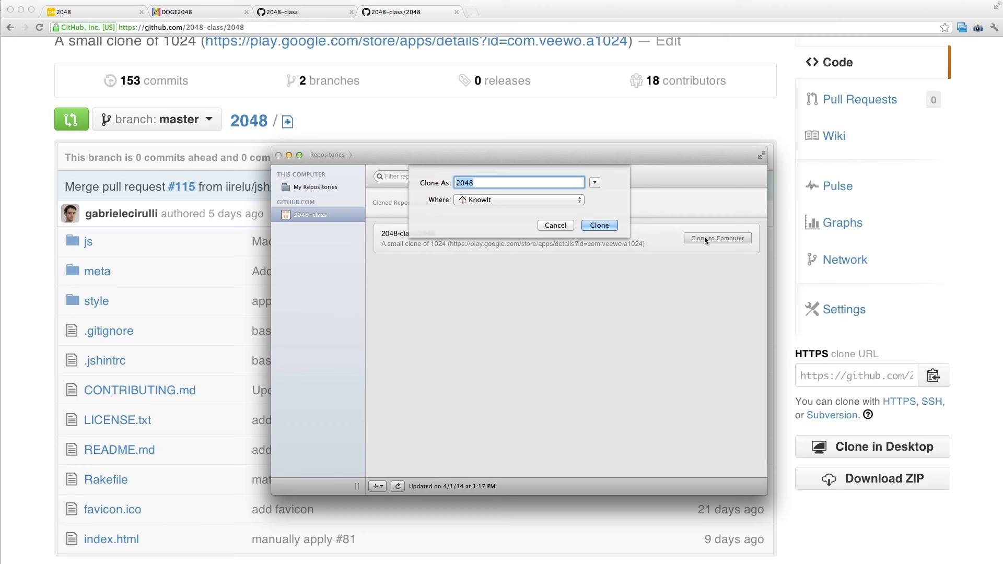
pyautogui.click(597, 226)
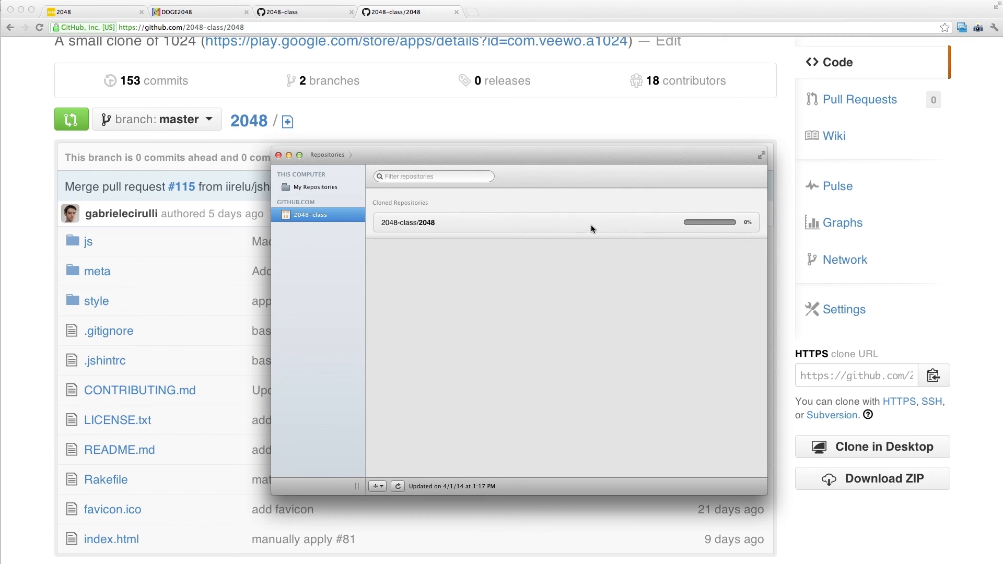